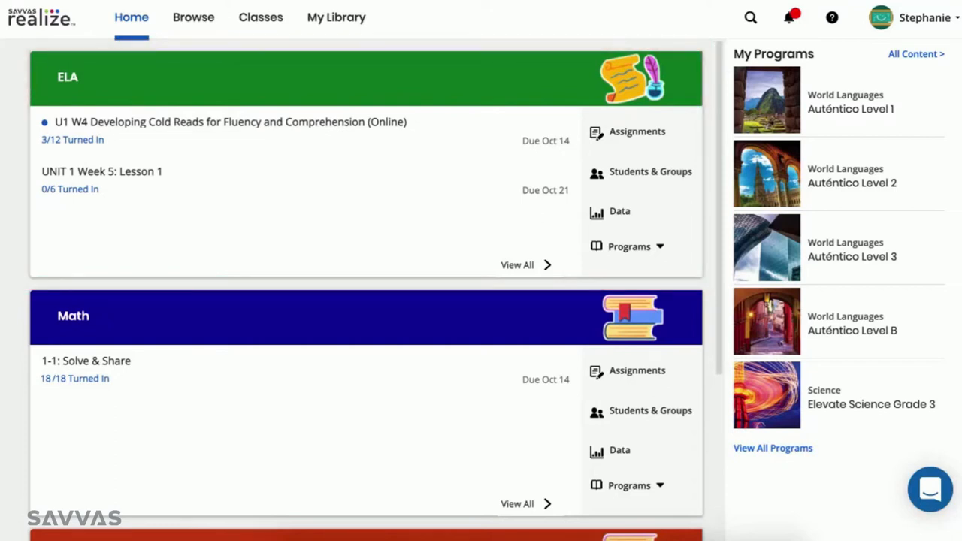
{"action": "mouse_move", "coordinate": [214, 91]}
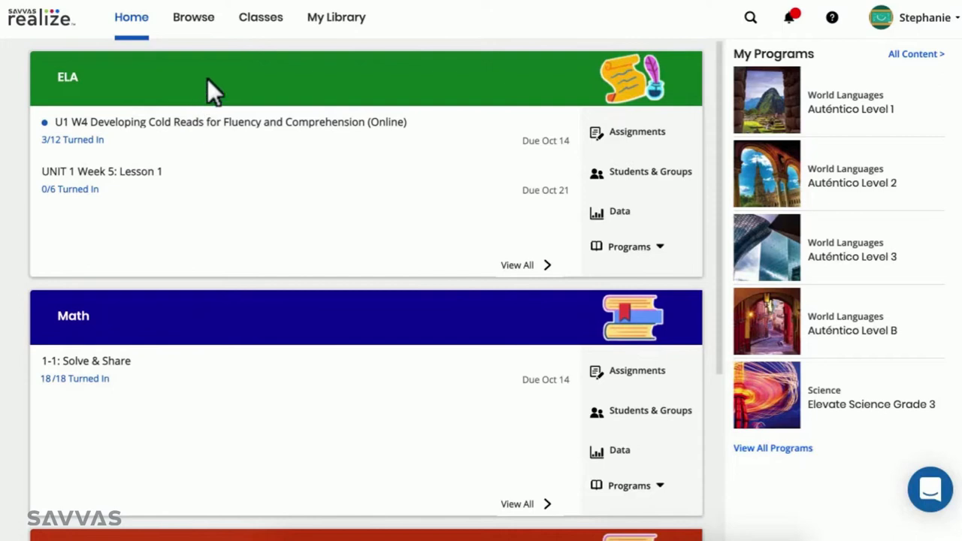
- Show the class list with ELA, Math and Science
{"action": "left_click", "coordinate": [260, 17]}
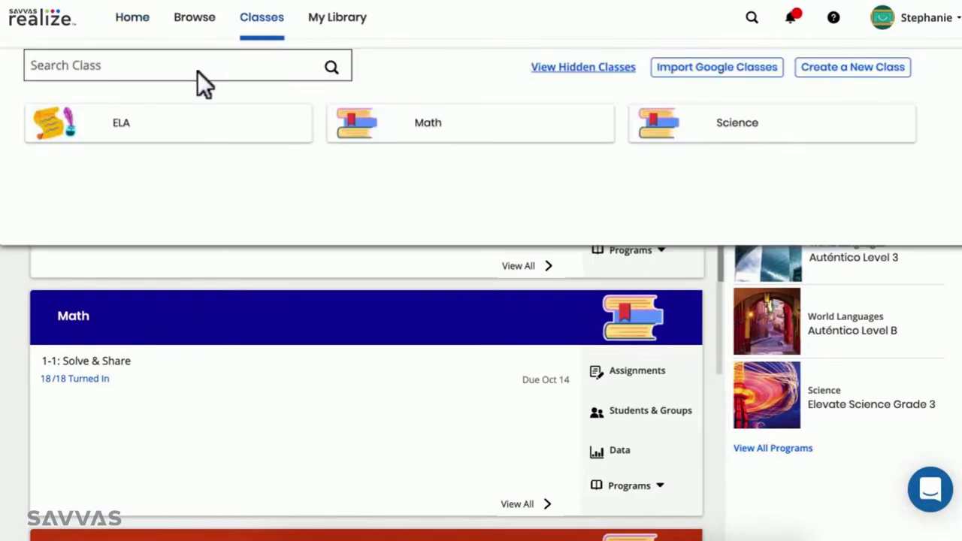
- Search the ELA class assignments for 'cold reads' and open U1 W4 Developing Cold Reads
{"action": "left_click", "coordinate": [121, 122]}
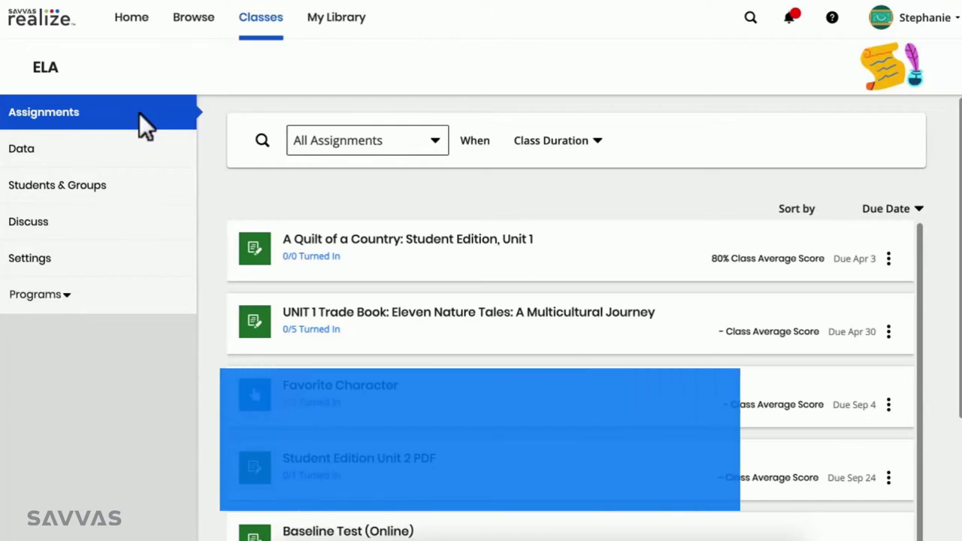
{"action": "left_click", "coordinate": [261, 141]}
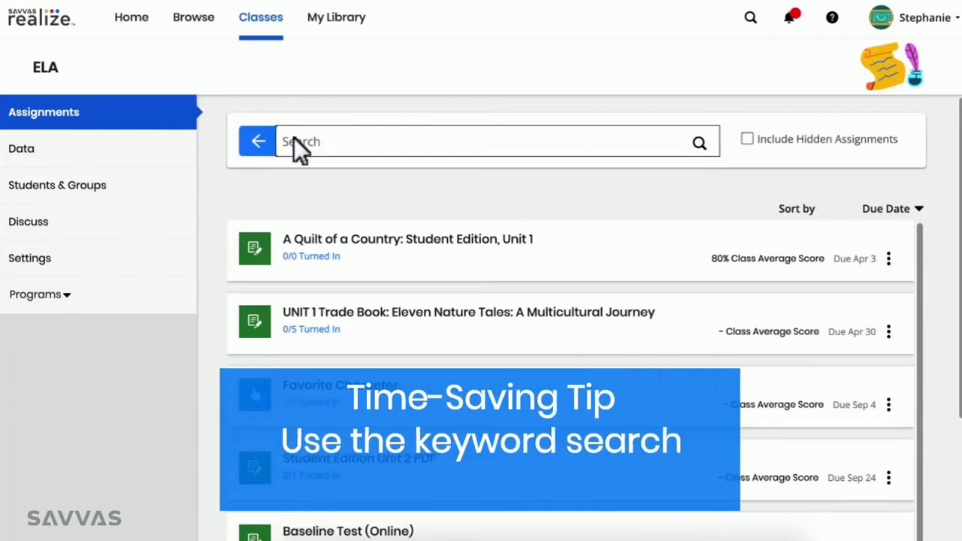
{"action": "type", "text": "cold rea"}
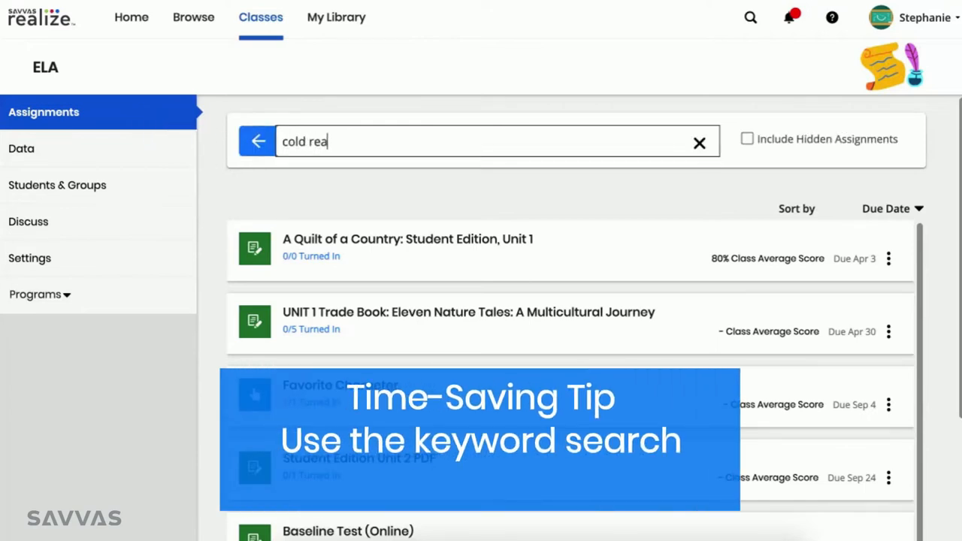
{"action": "type", "text": "ds"}
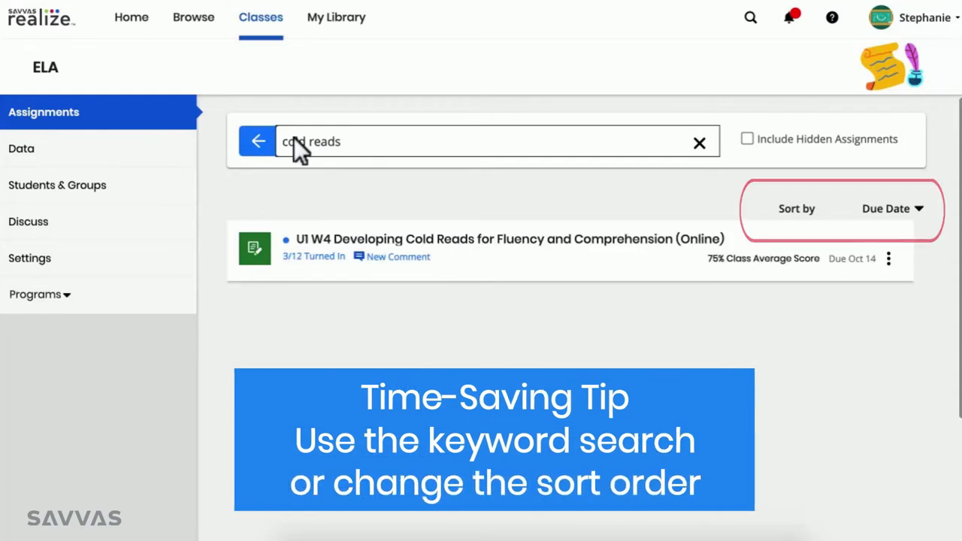
{"action": "left_click", "coordinate": [510, 239]}
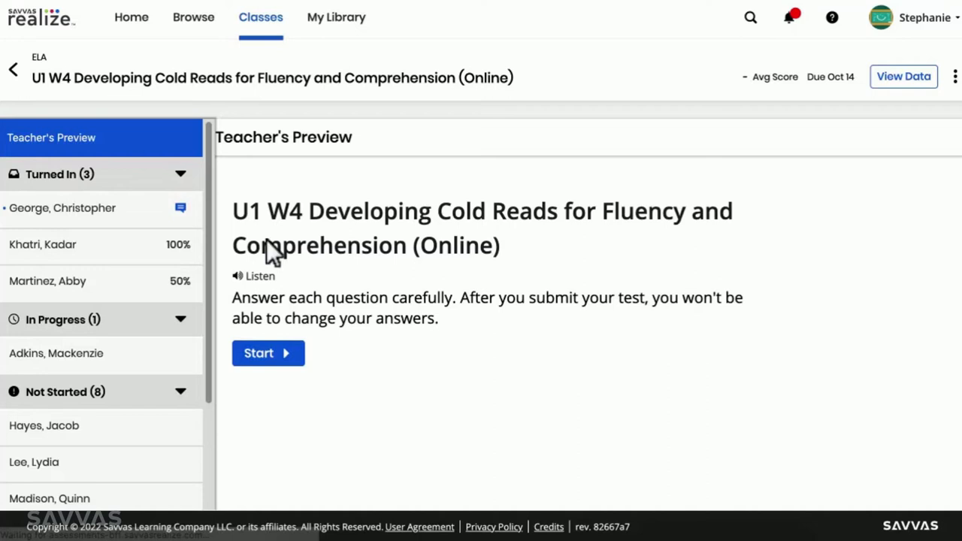
{"action": "mouse_move", "coordinate": [197, 225]}
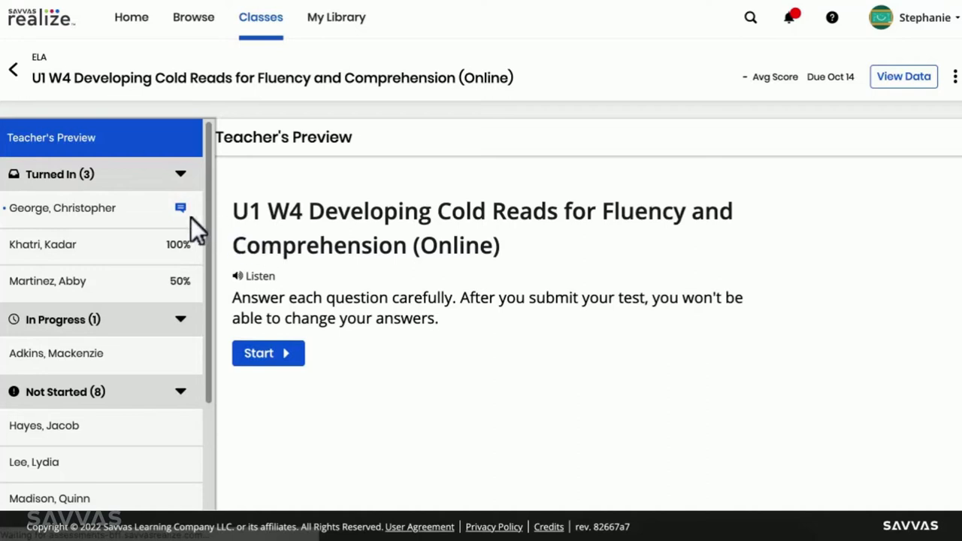
- Open the first turned-in student's Cold Reads submission, scored 3 of 4
{"action": "left_click", "coordinate": [62, 208]}
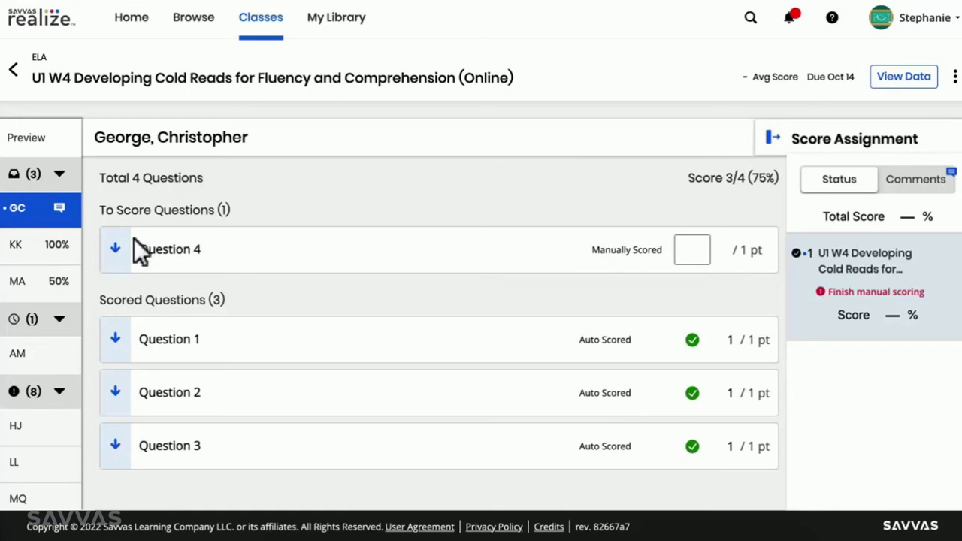
- Expand Question 4 and give it a manual score of 1, totaling 100%
{"action": "left_click", "coordinate": [115, 249]}
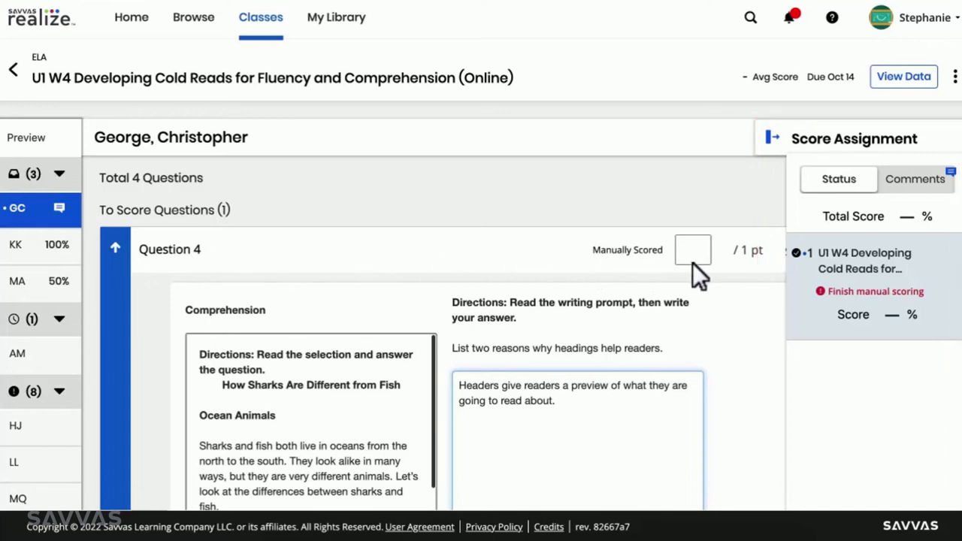
{"action": "type", "text": "1"}
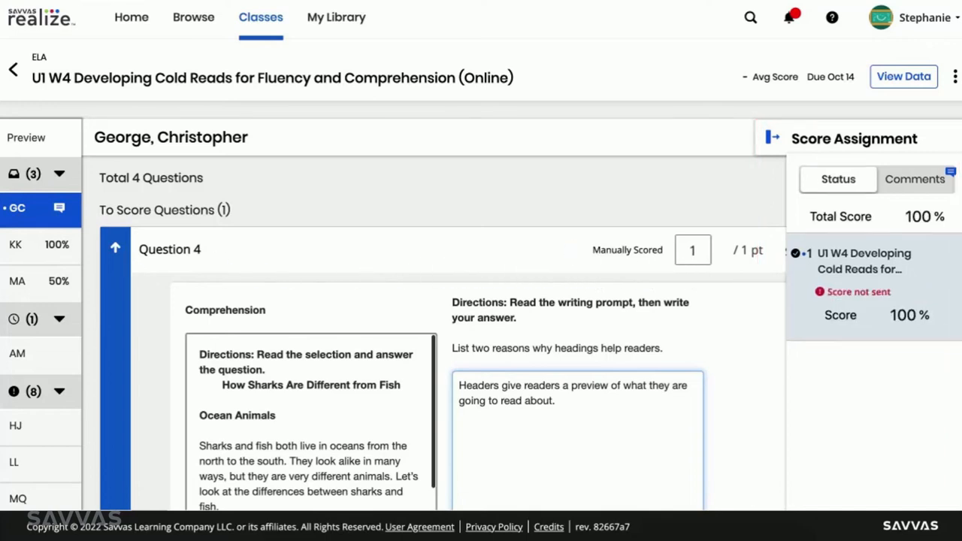
{"action": "mouse_move", "coordinate": [915, 192]}
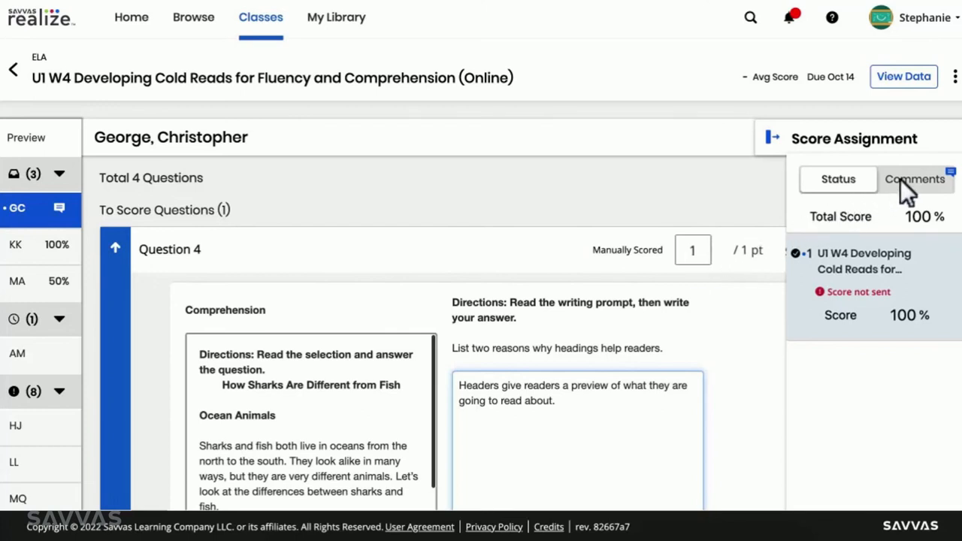
- Read the student's comment about guessing, then open MA's 2-of-4 submission
{"action": "left_click", "coordinate": [915, 180]}
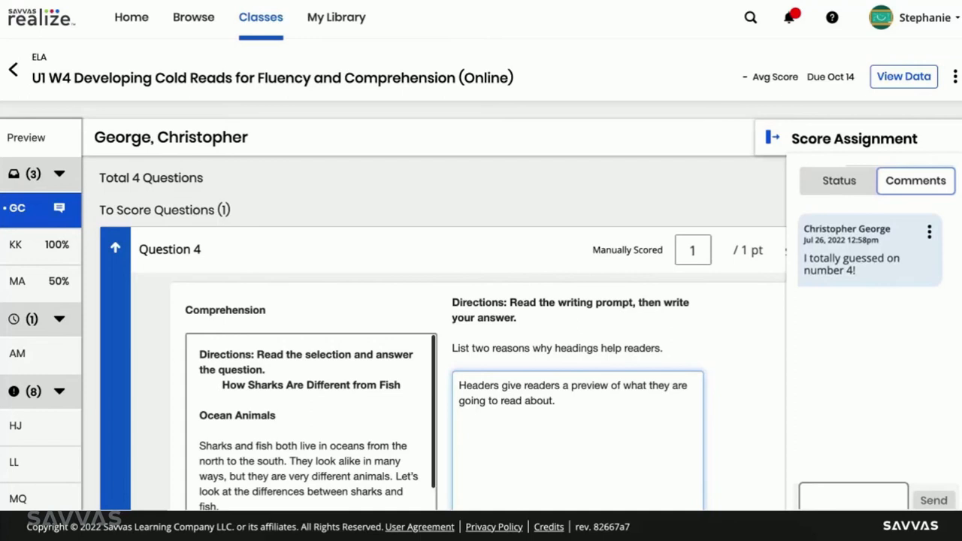
{"action": "mouse_move", "coordinate": [718, 214]}
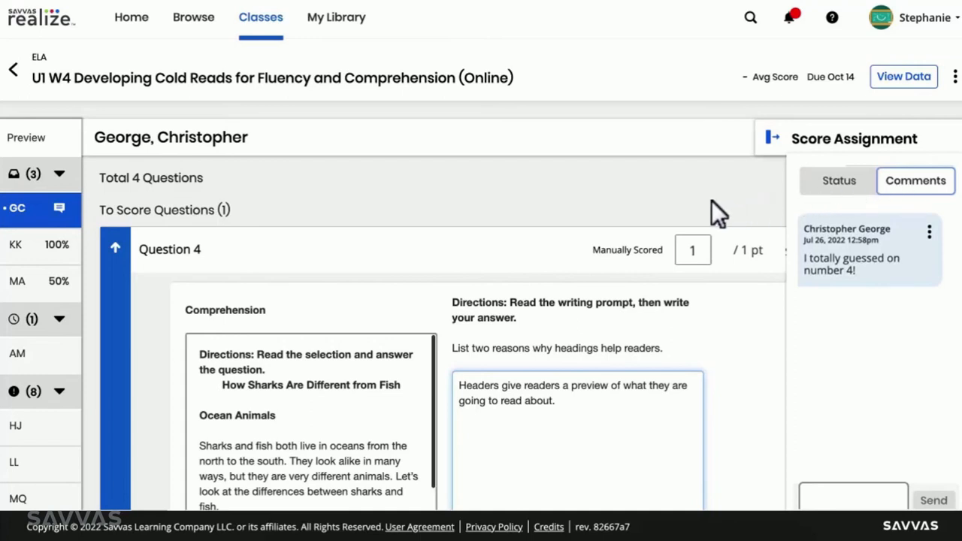
{"action": "mouse_move", "coordinate": [124, 282]}
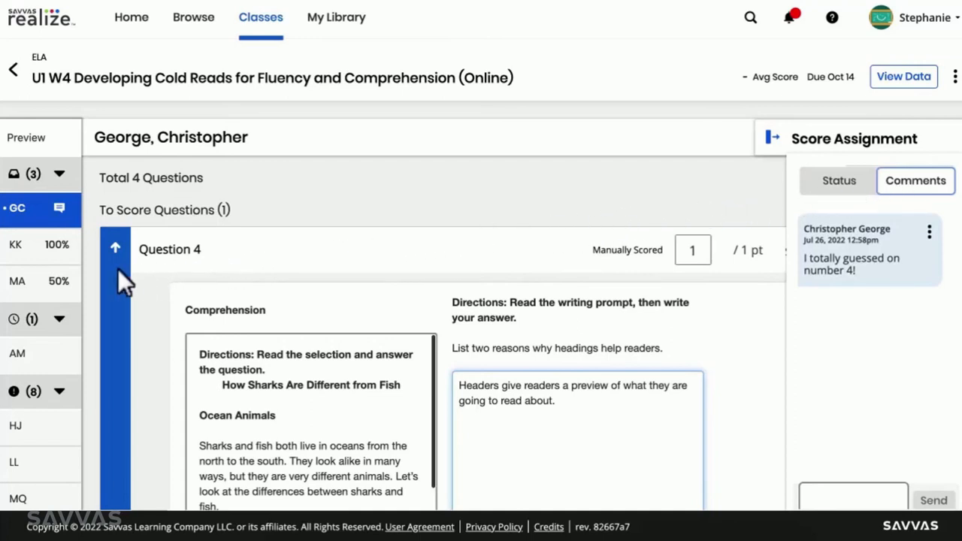
{"action": "left_click", "coordinate": [17, 281]}
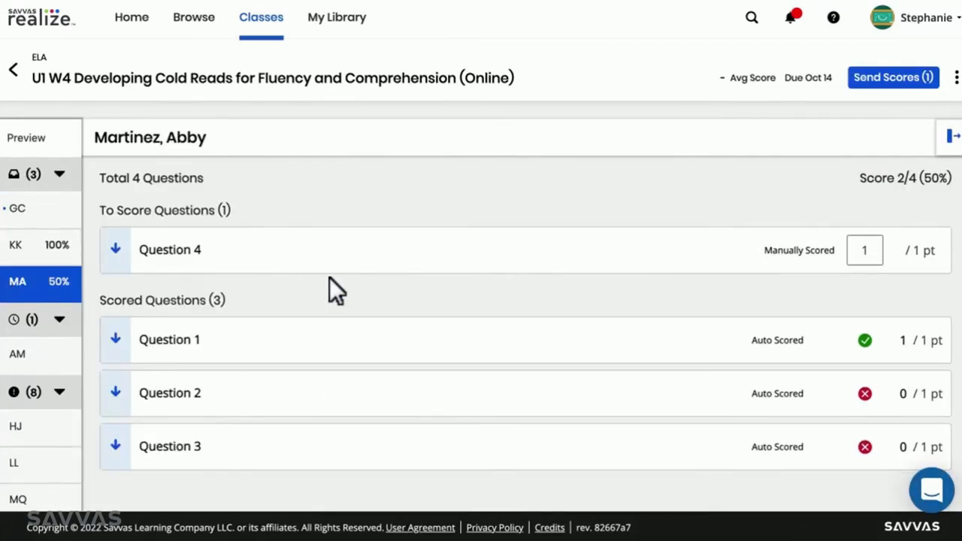